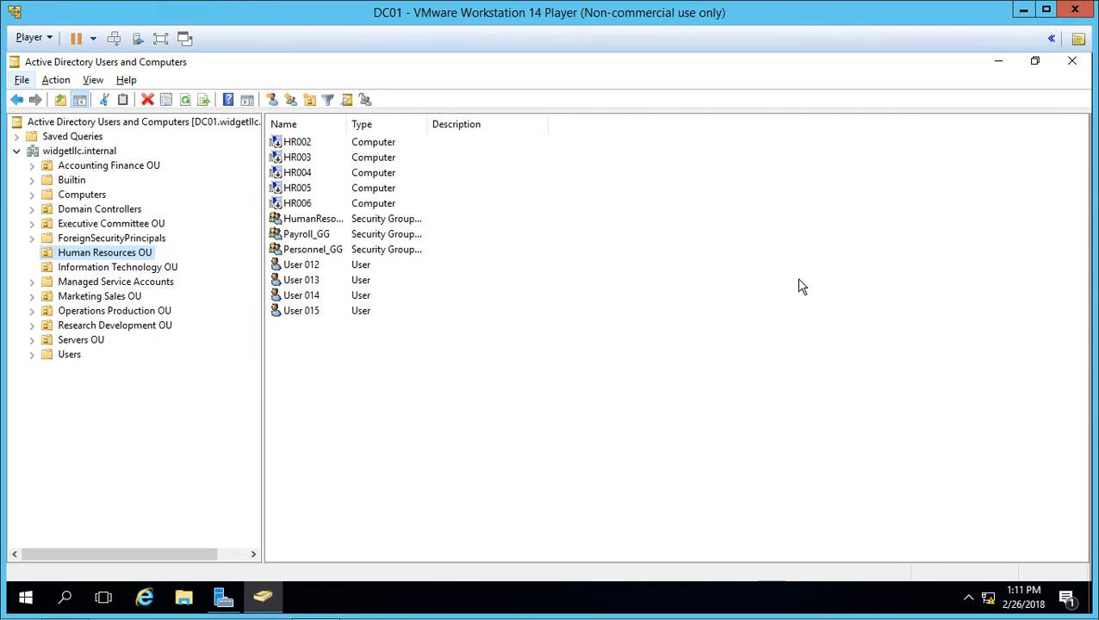
mouse_move(545, 386)
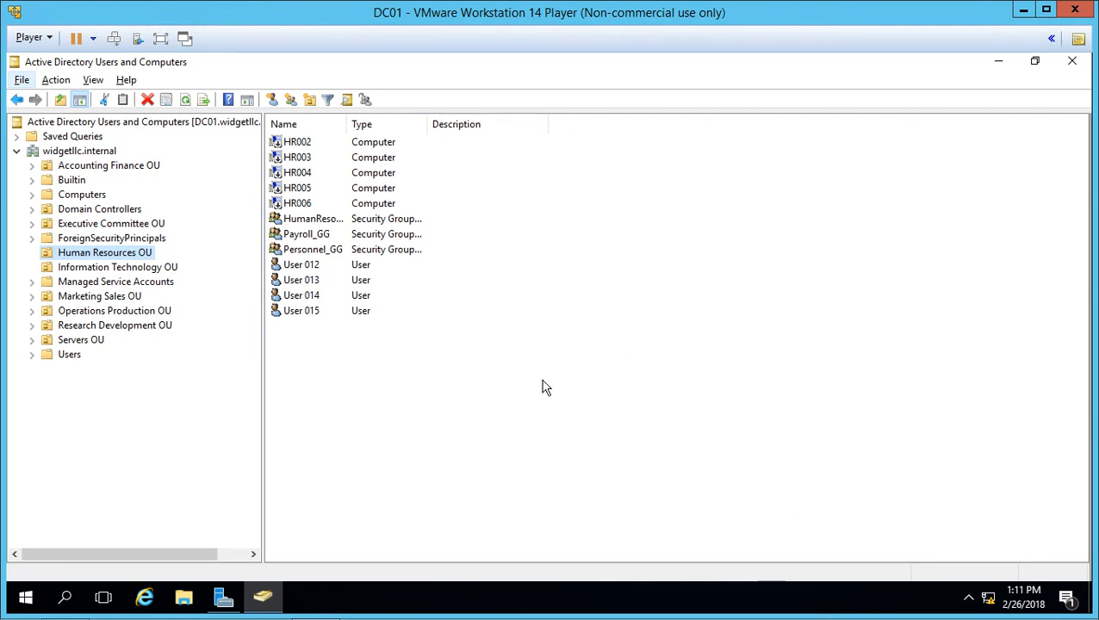
mouse_move(382, 348)
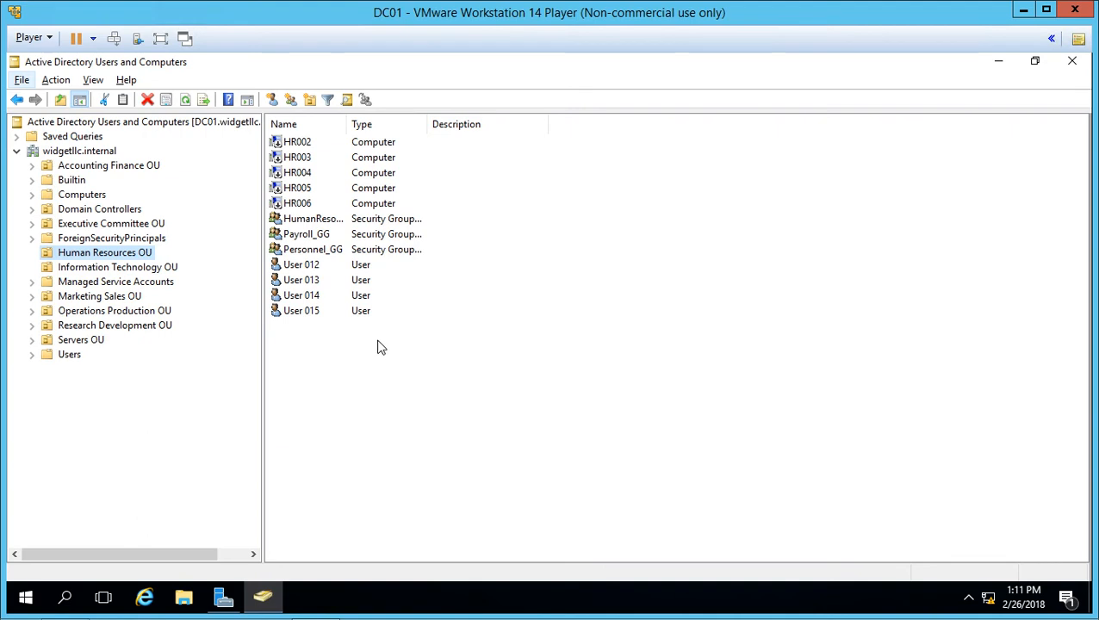
Start a New > User from the Human Resources OU's context menu
right_click(382, 348)
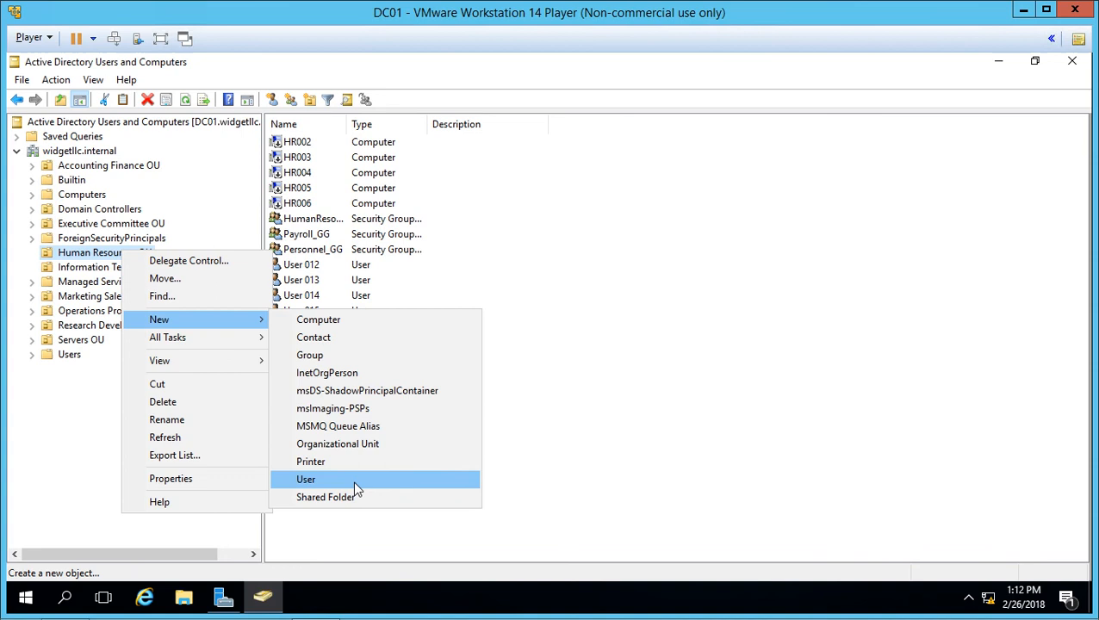
click(306, 479)
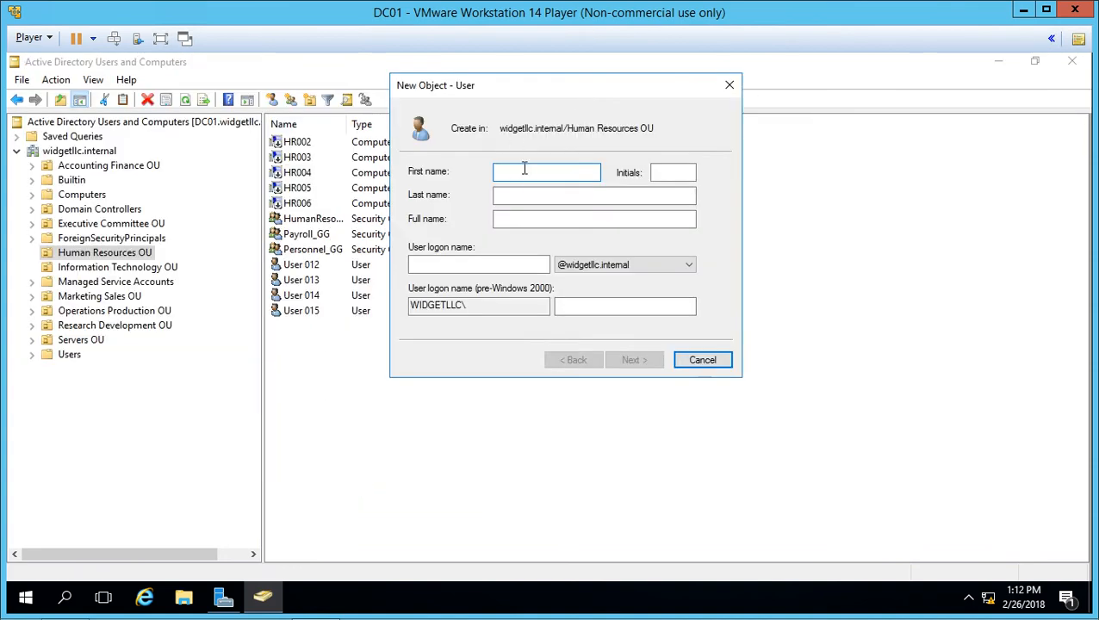
text(An)
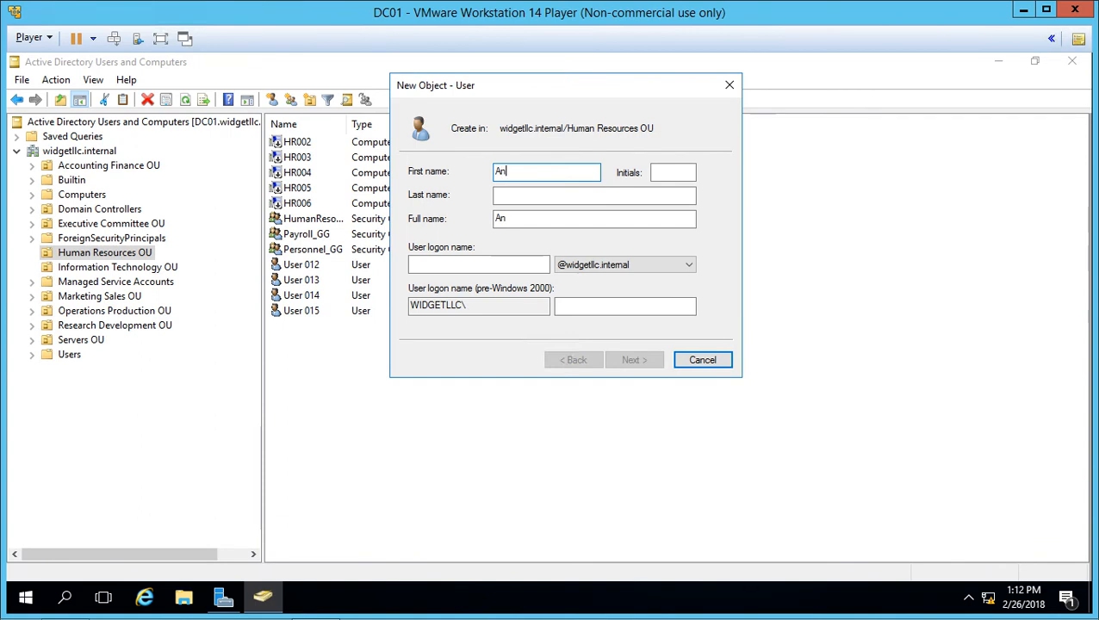
text(dy)
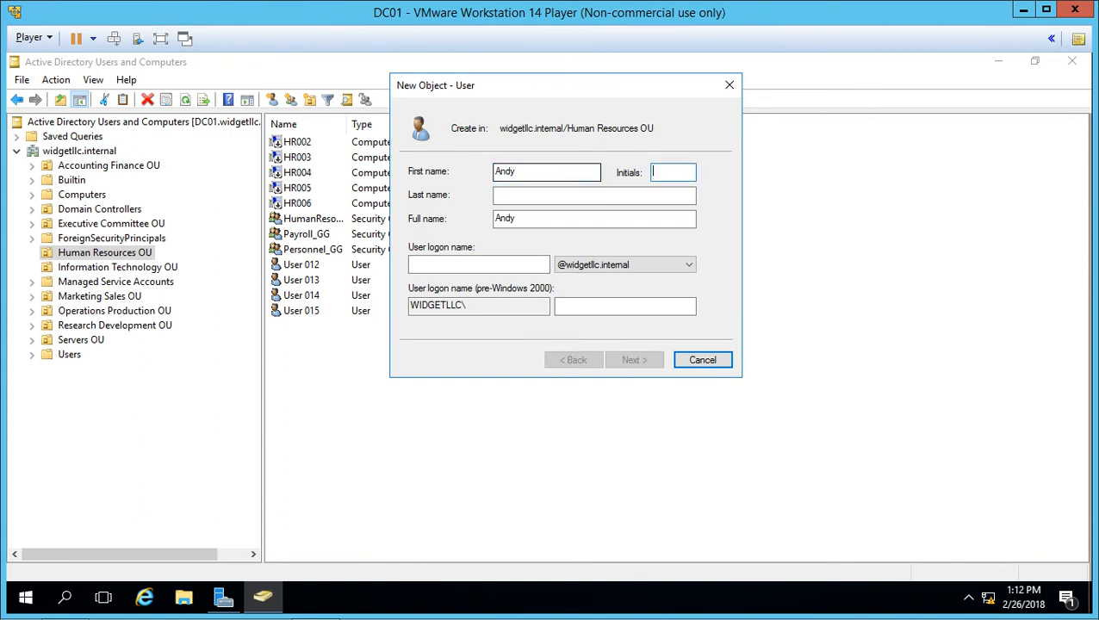
text(Young)
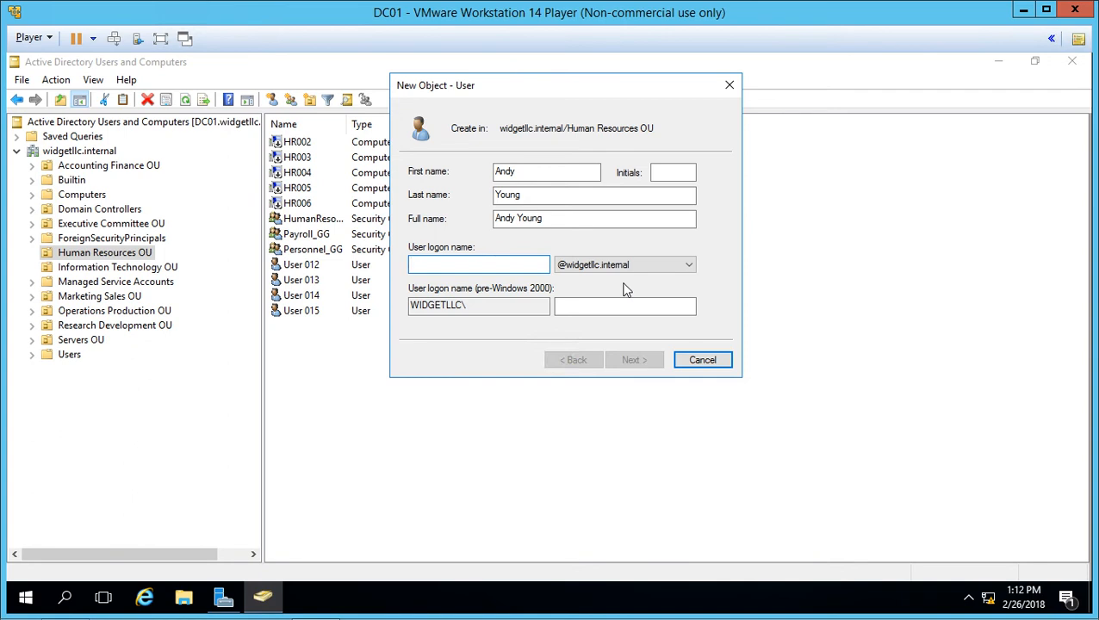
text(ayoung)
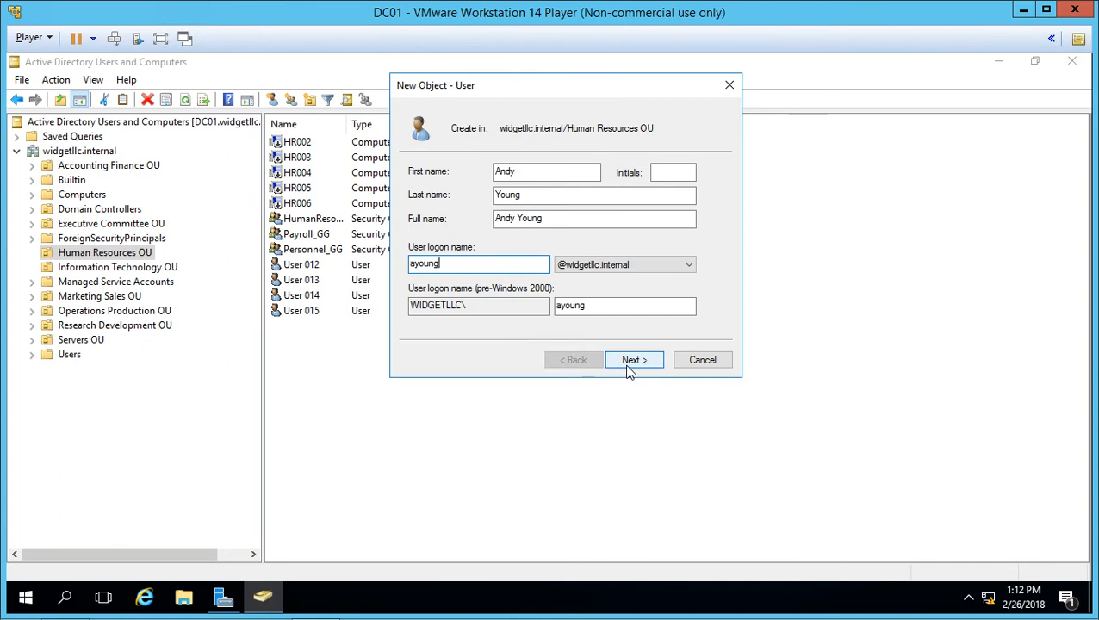
Enter and confirm the password, clear 'must change at next logon' and set 'Password never expires'
click(634, 360)
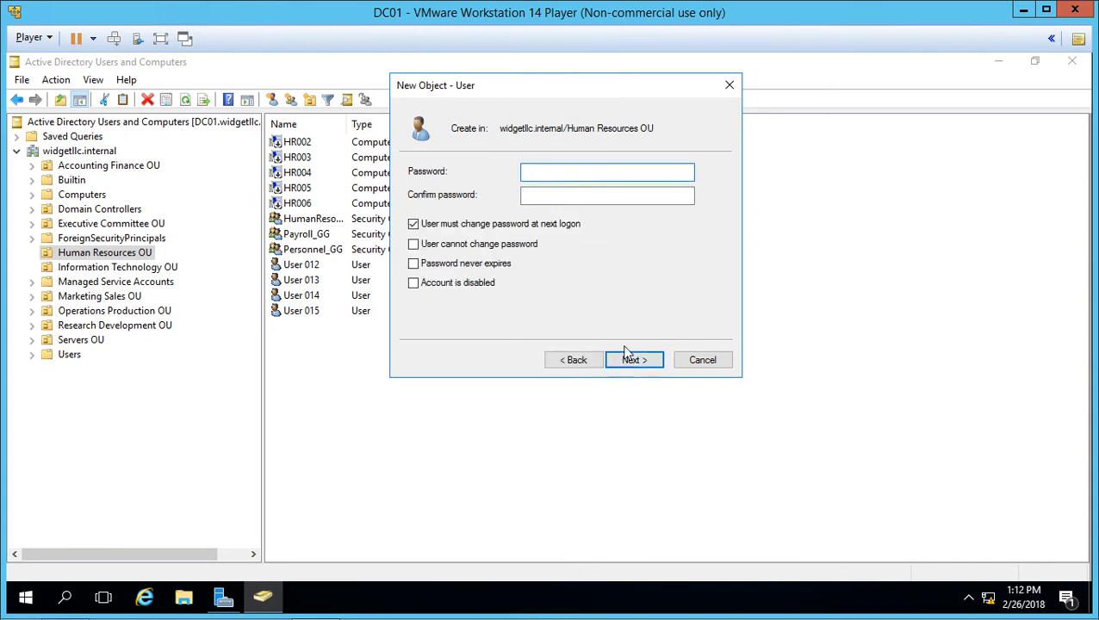
text(••••)
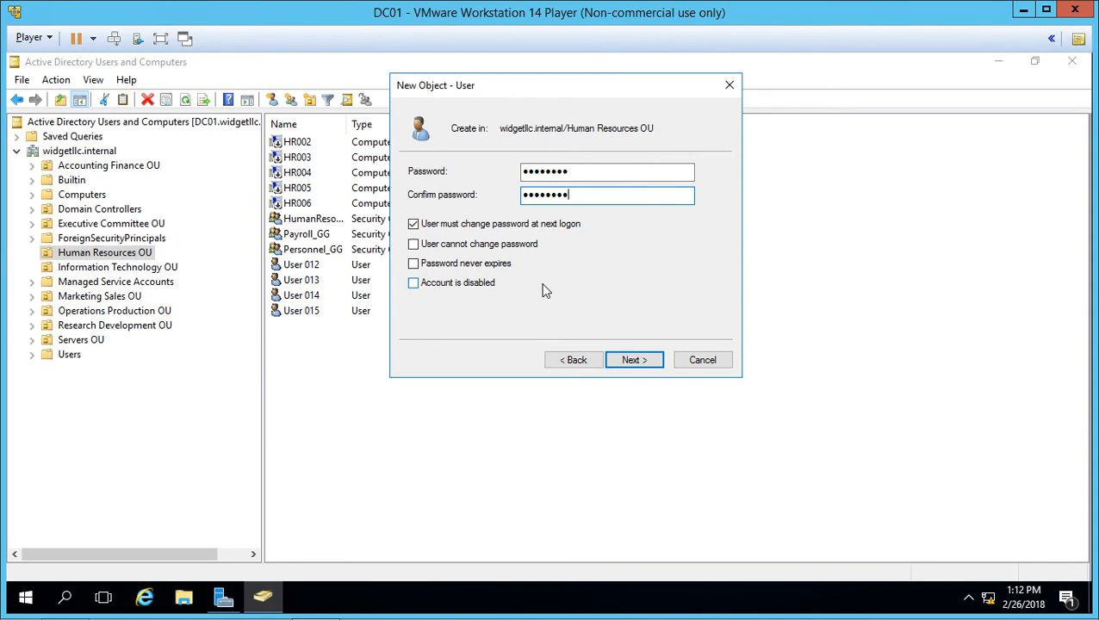
click(413, 224)
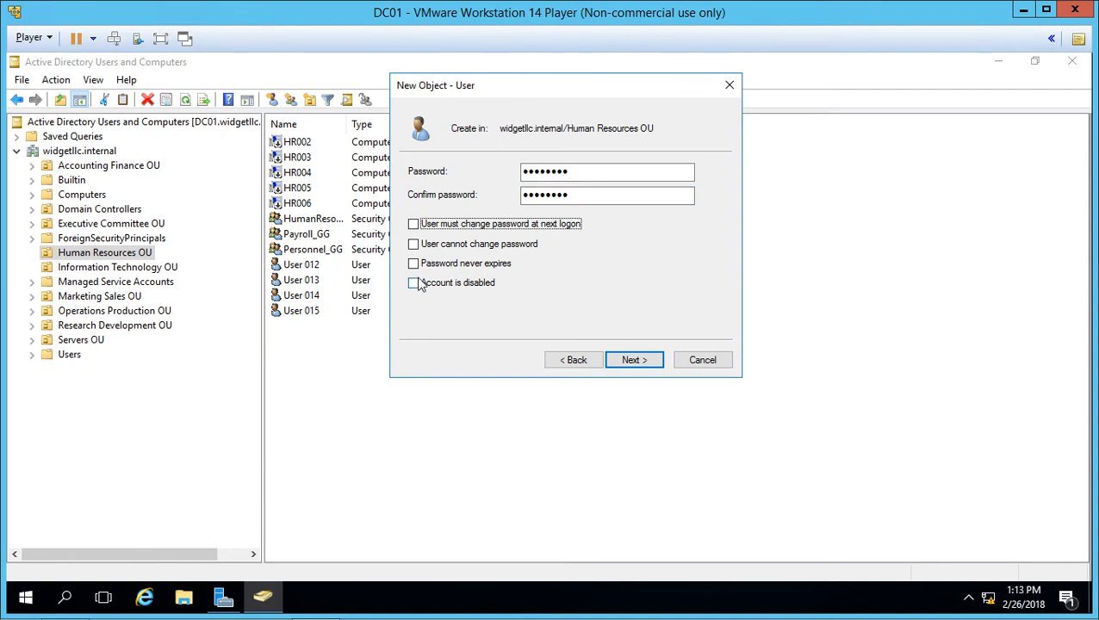
click(413, 262)
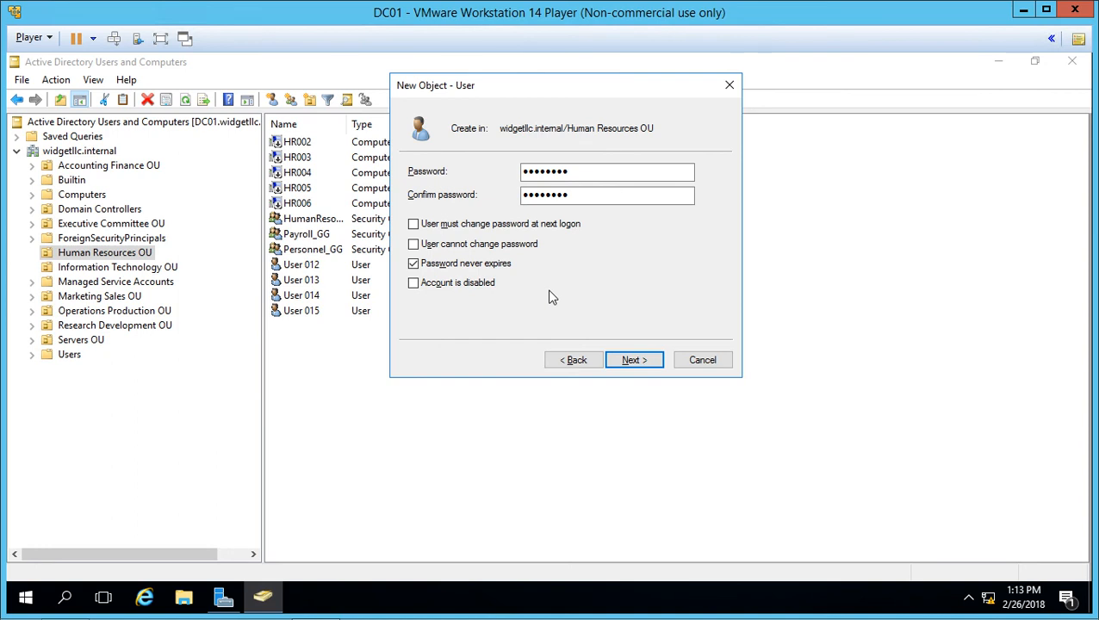
Dismiss the incompatible-options error and leave all four password and account checkboxes cleared
click(413, 264)
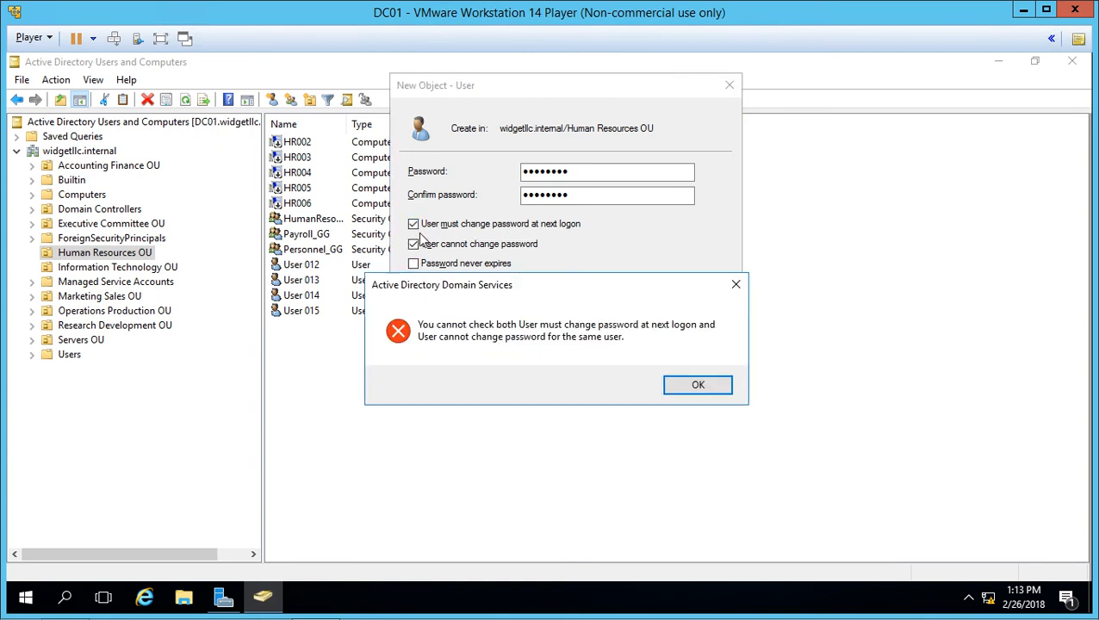
click(697, 384)
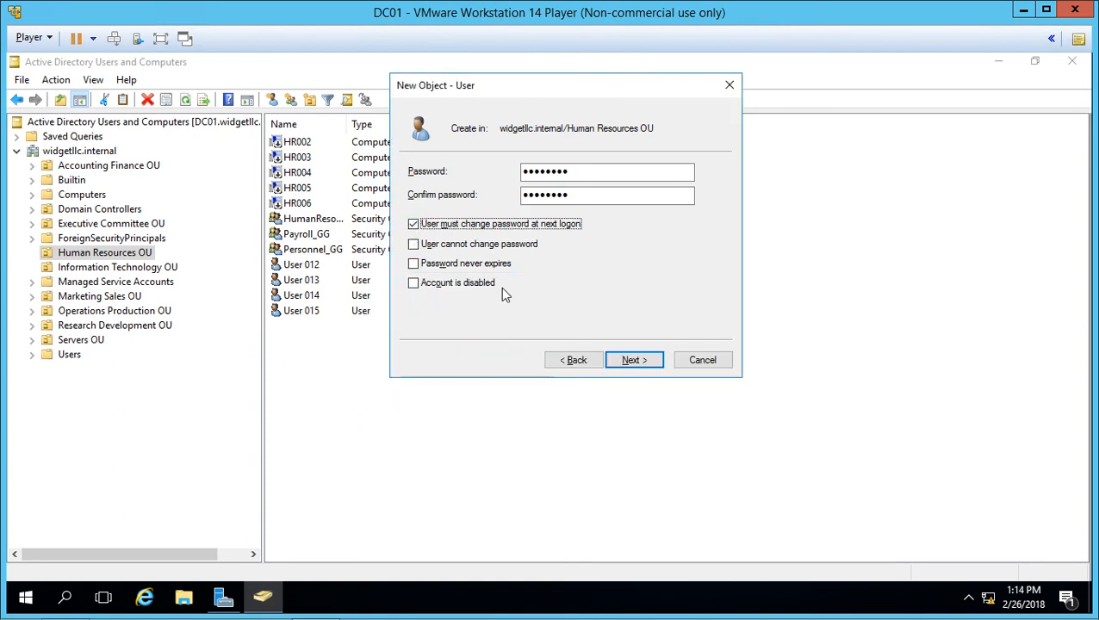
click(413, 224)
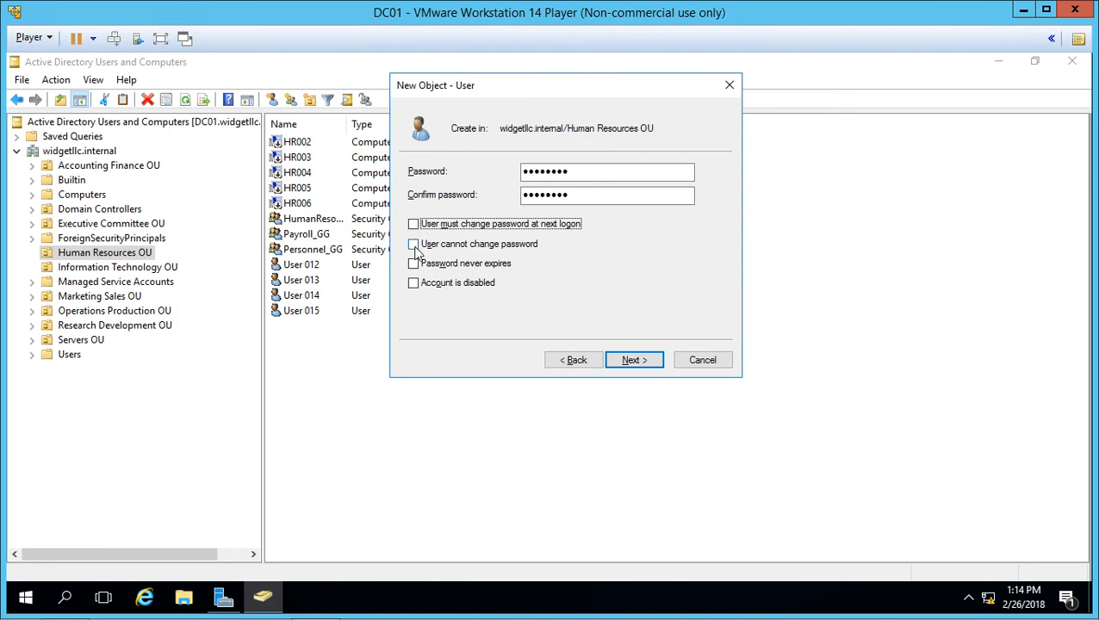
click(413, 245)
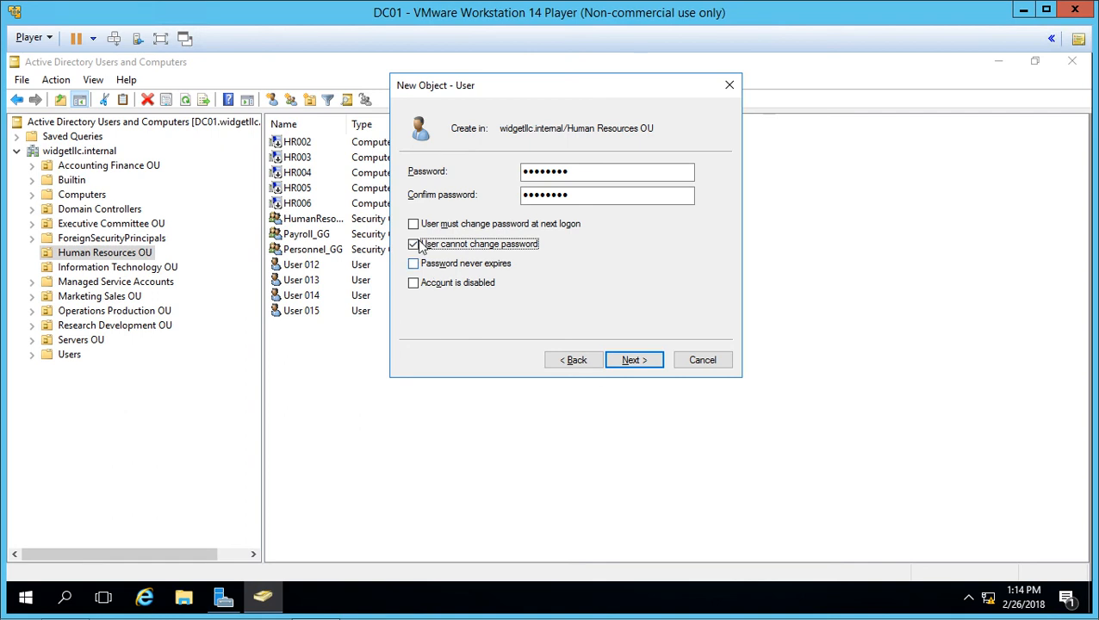
click(413, 282)
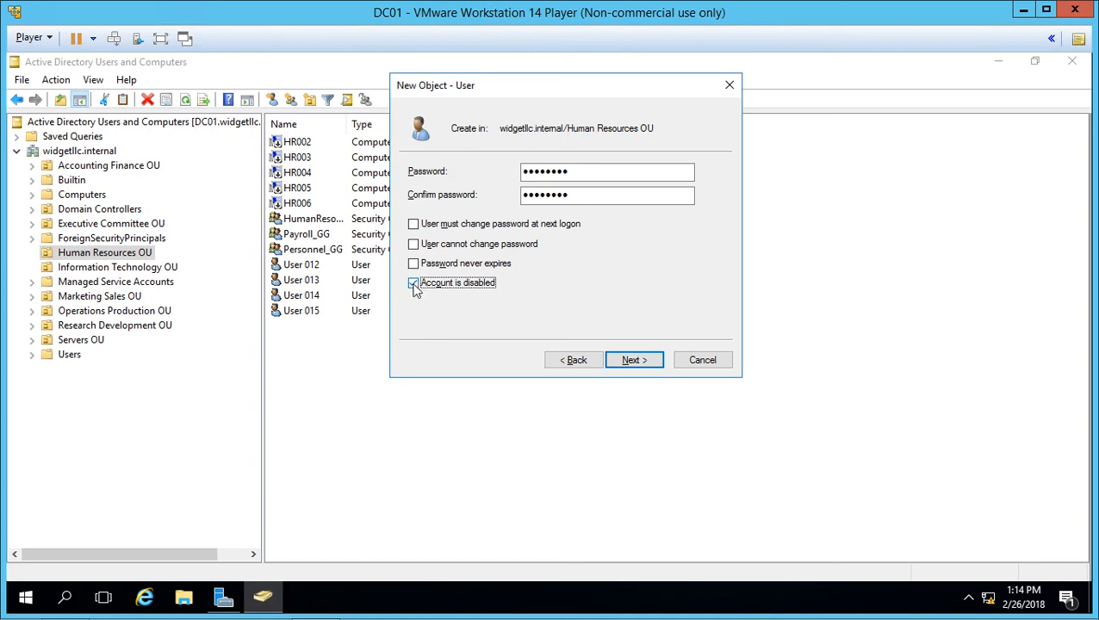
click(414, 283)
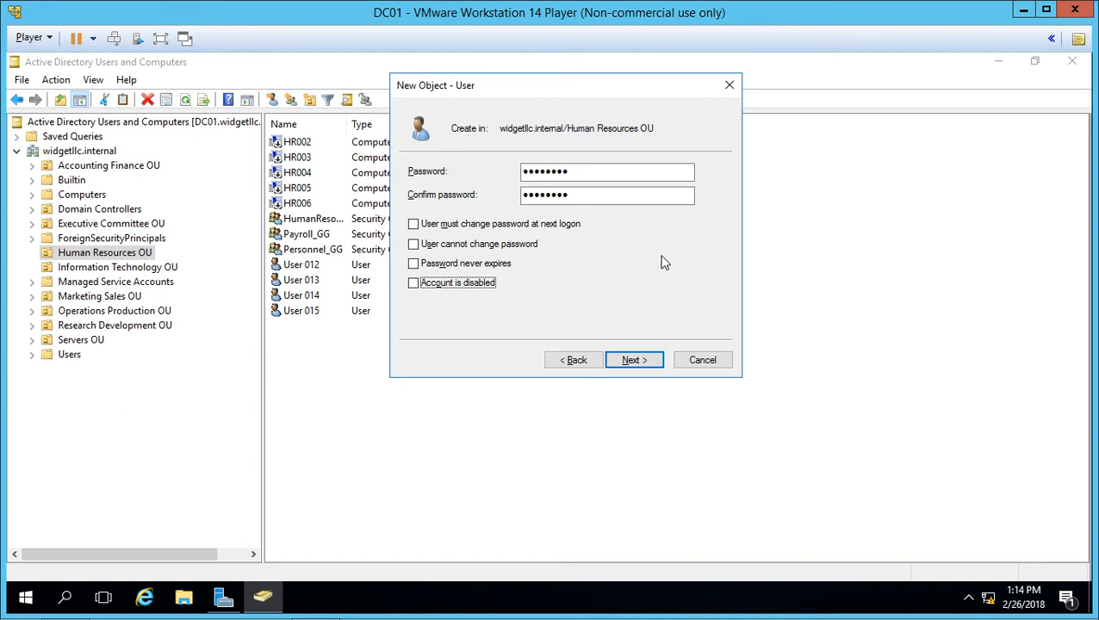
click(634, 360)
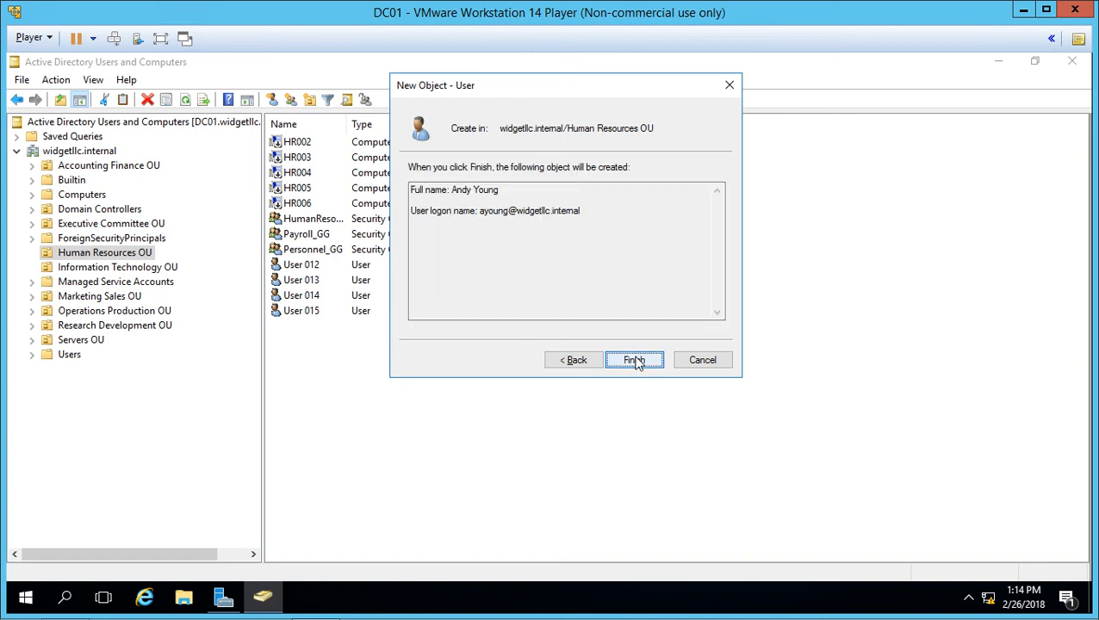
click(634, 360)
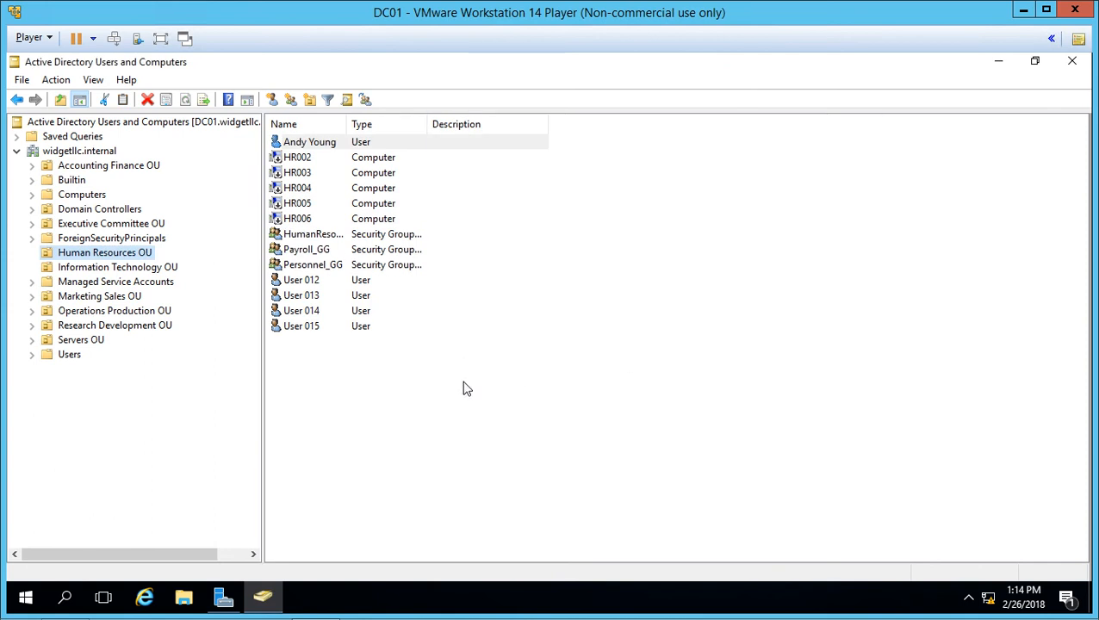
mouse_move(444, 406)
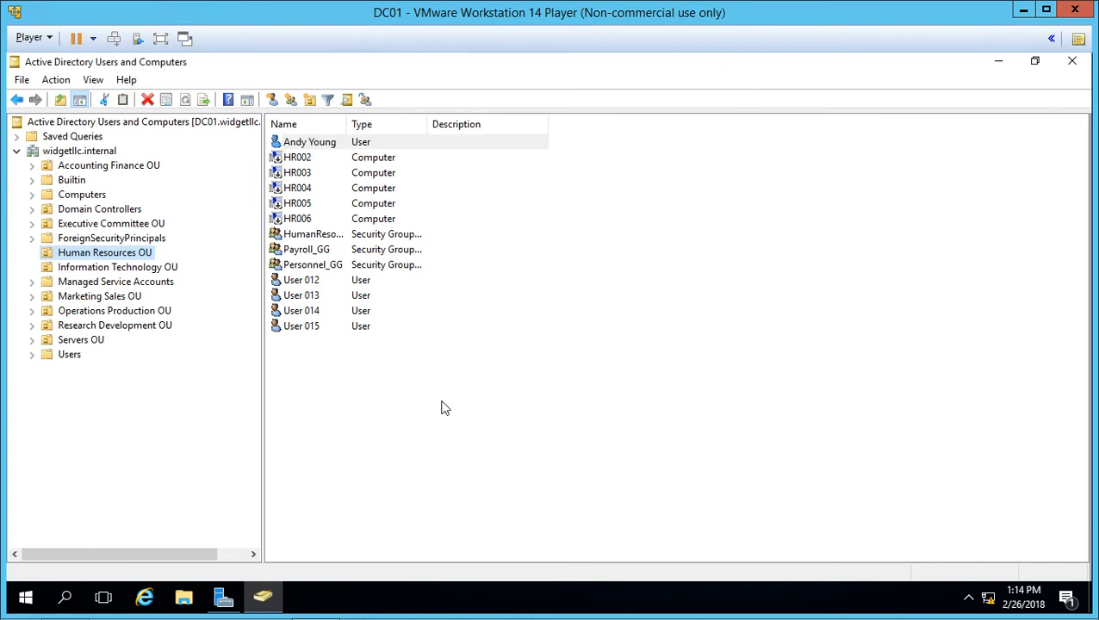